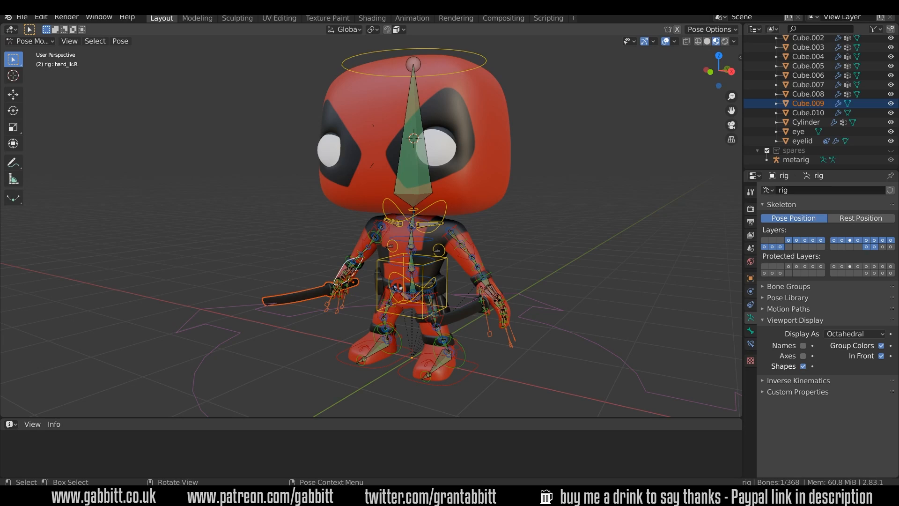
pyautogui.moveTo(483, 124)
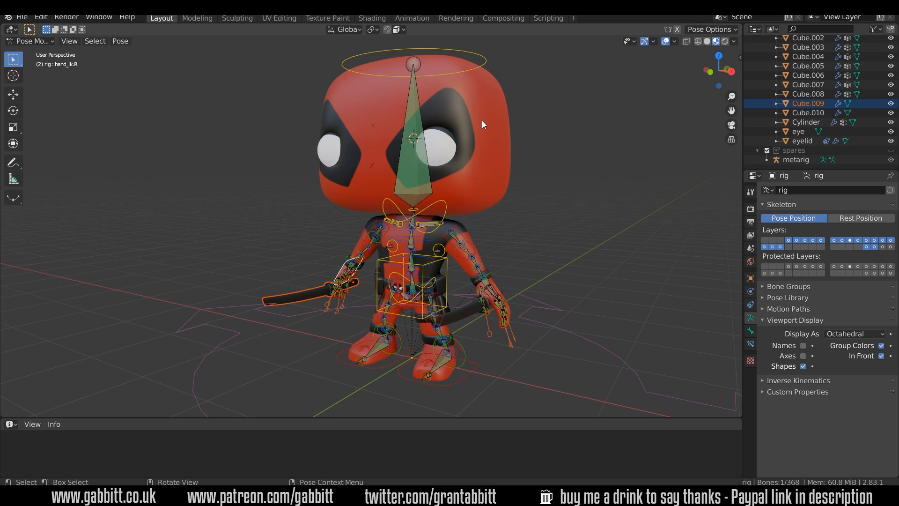
# Step: In Pose Mode, select the head bone via its circle control above the character's head
pyautogui.click(478, 56)
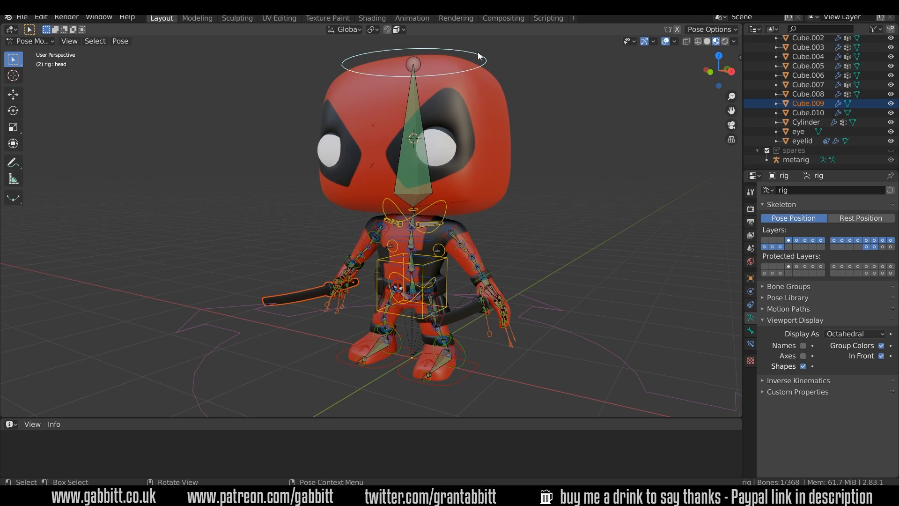
pyautogui.moveTo(449, 98)
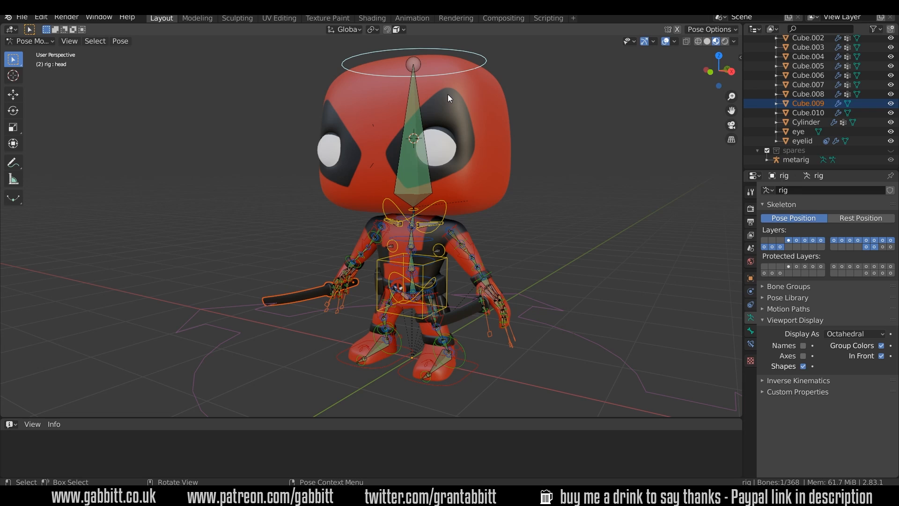
pyautogui.press('r')
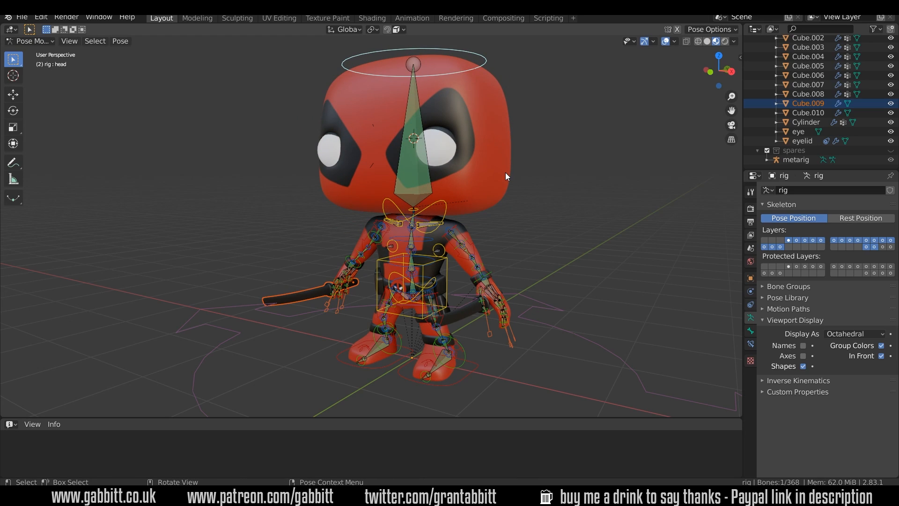
# Step: Select the head mesh, enter Weight Paint mode, and switch the viewport to Solid shading
pyautogui.click(26, 41)
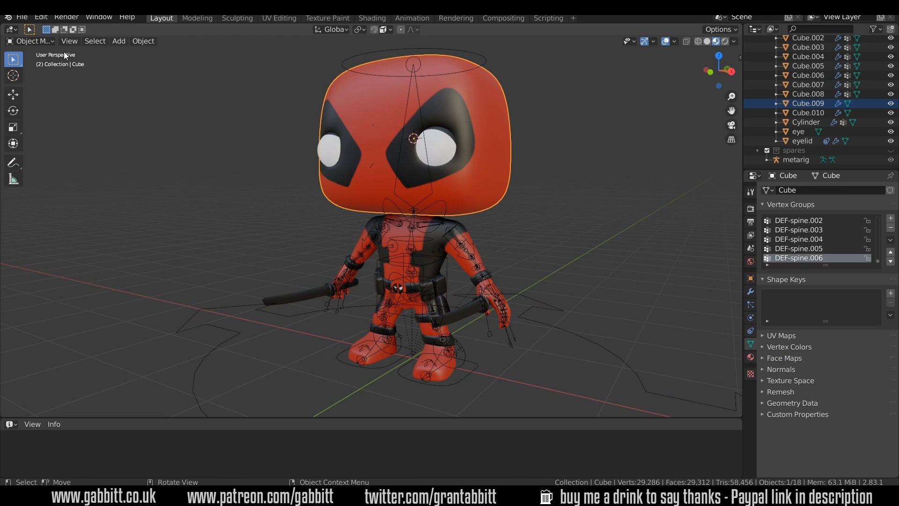
pyautogui.click(31, 41)
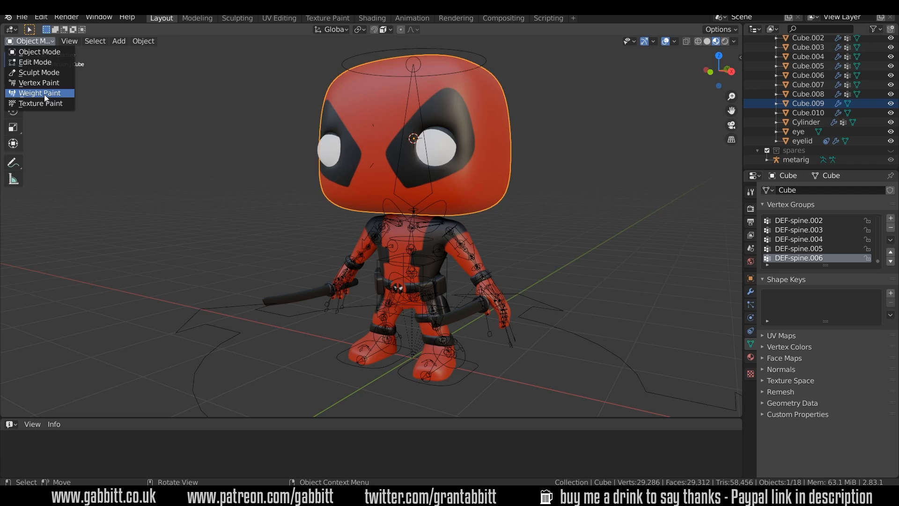
pyautogui.click(39, 93)
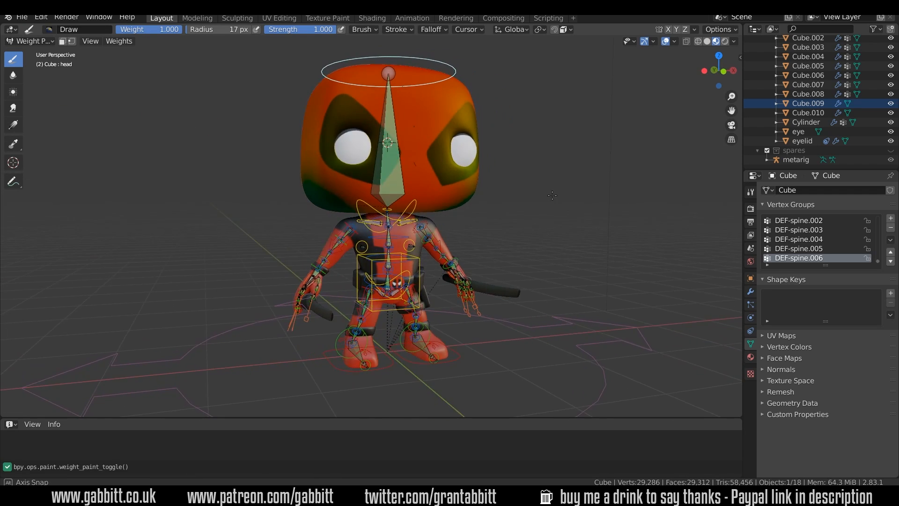
pyautogui.moveTo(715, 41)
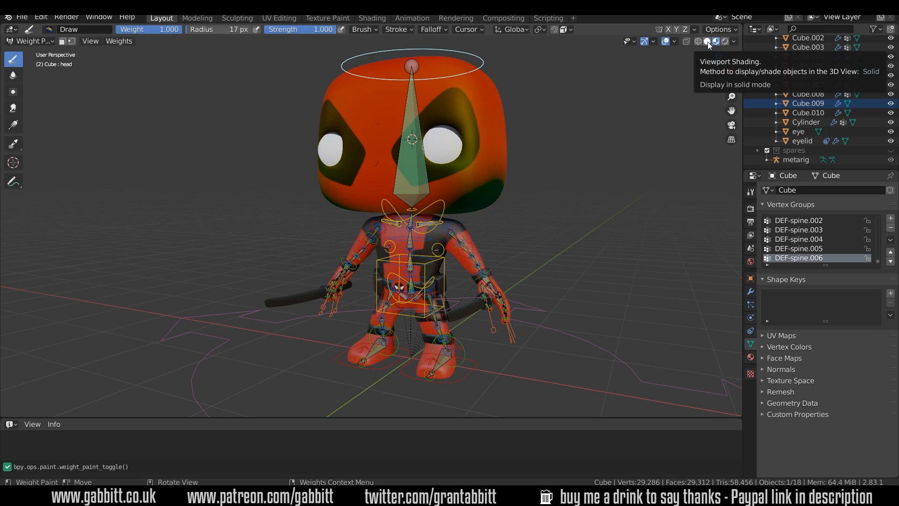
pyautogui.click(707, 41)
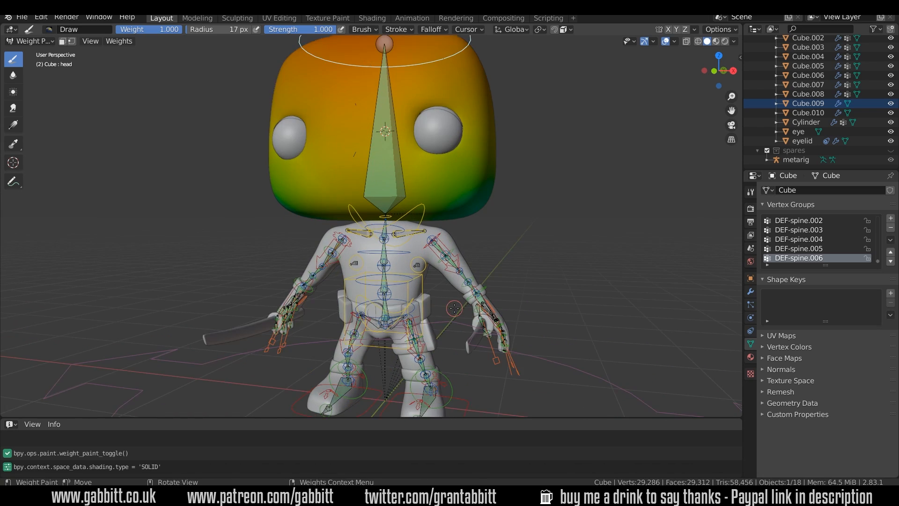
pyautogui.click(28, 41)
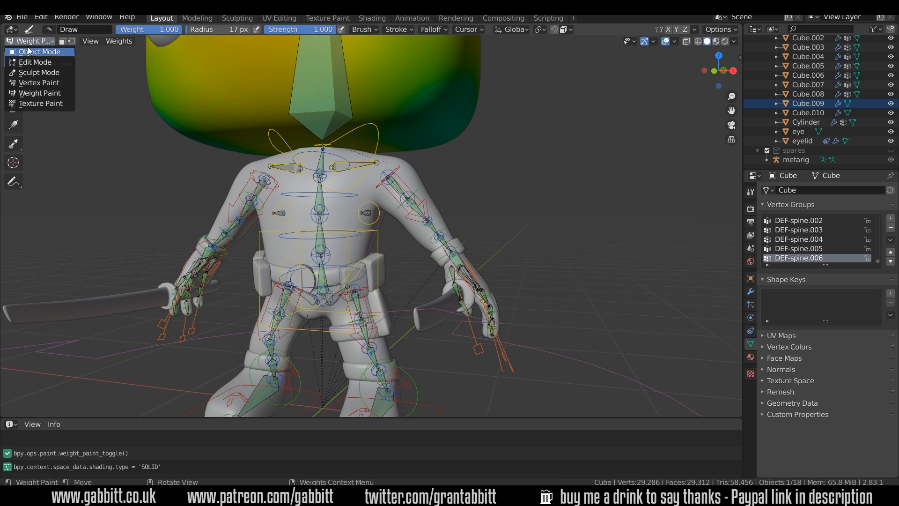
# Step: Return to Object Mode and turn on additional bone layers in the Armature properties
pyautogui.click(36, 52)
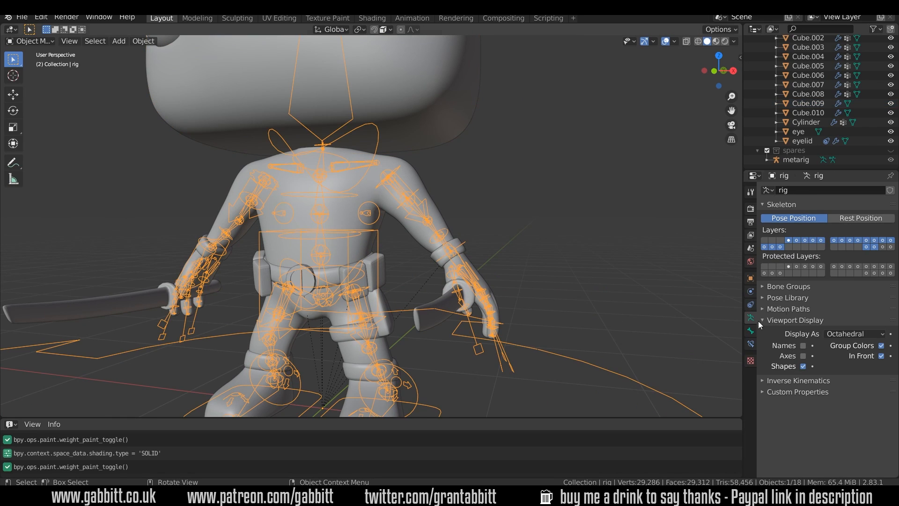
pyautogui.moveTo(875, 247)
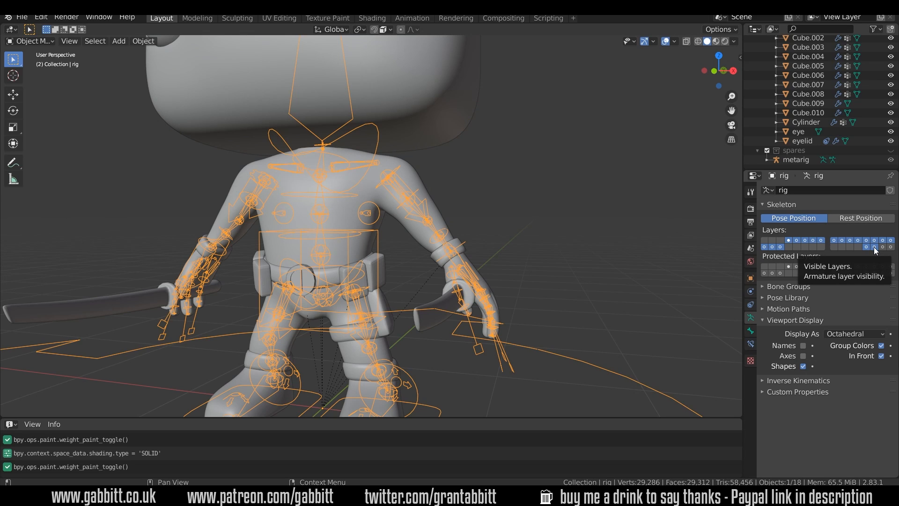
pyautogui.click(874, 251)
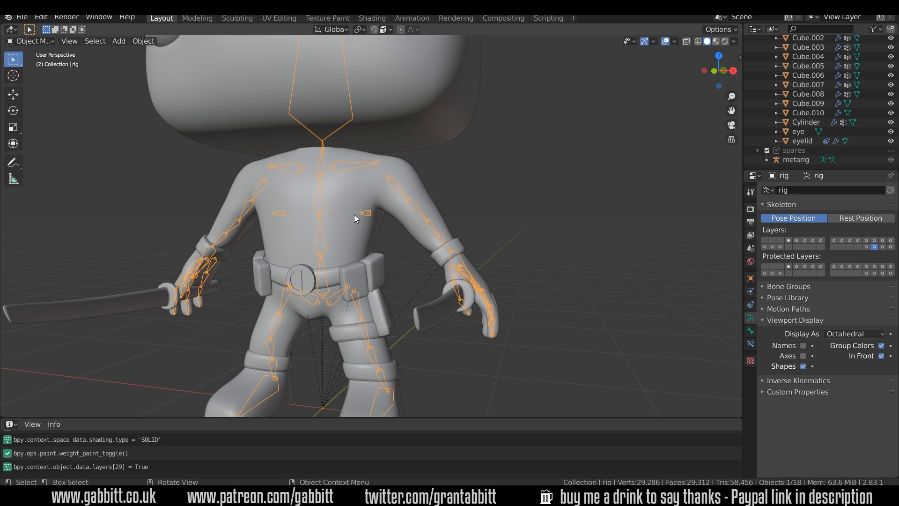
pyautogui.moveTo(515, 241)
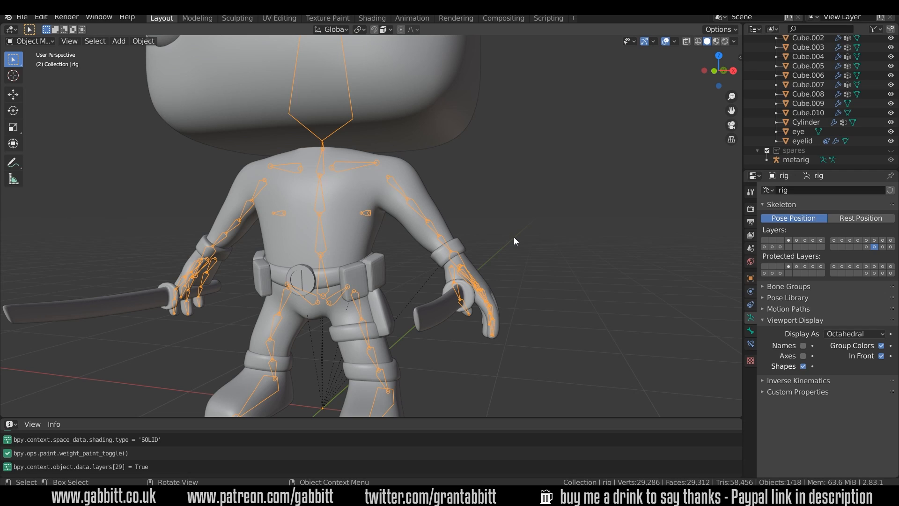
pyautogui.click(890, 242)
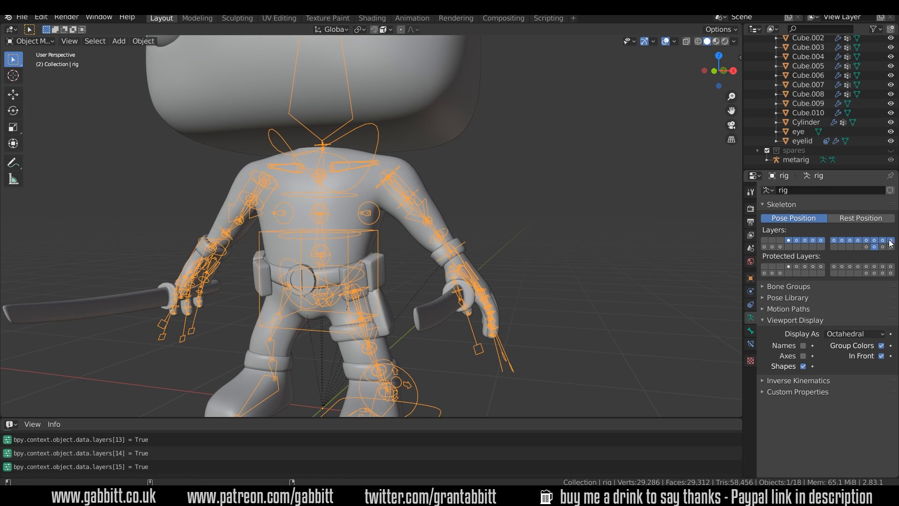
pyautogui.click(766, 247)
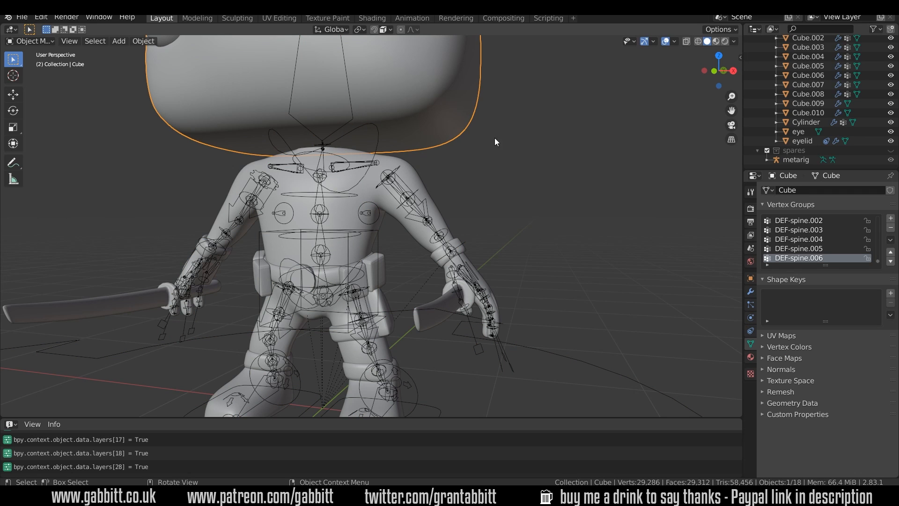
# Step: Put the head mesh back into Weight Paint mode to inspect the neck weights
pyautogui.click(29, 40)
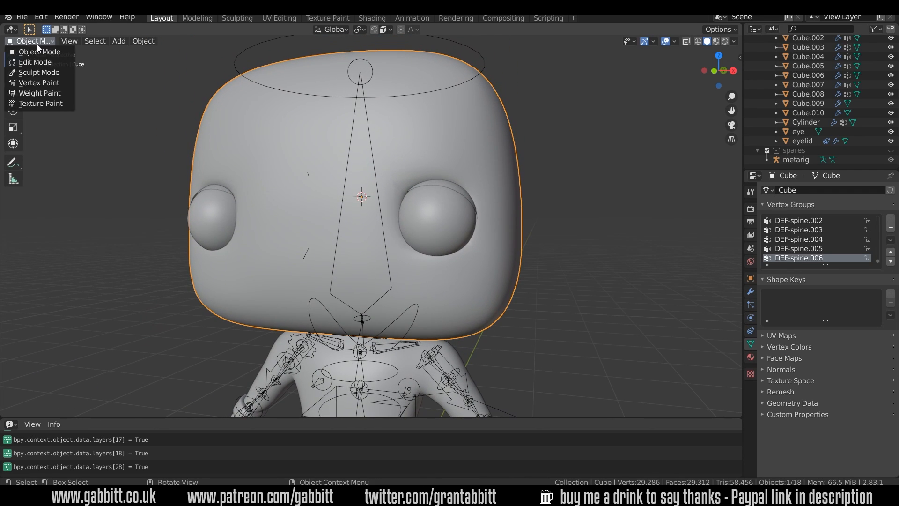
pyautogui.click(39, 93)
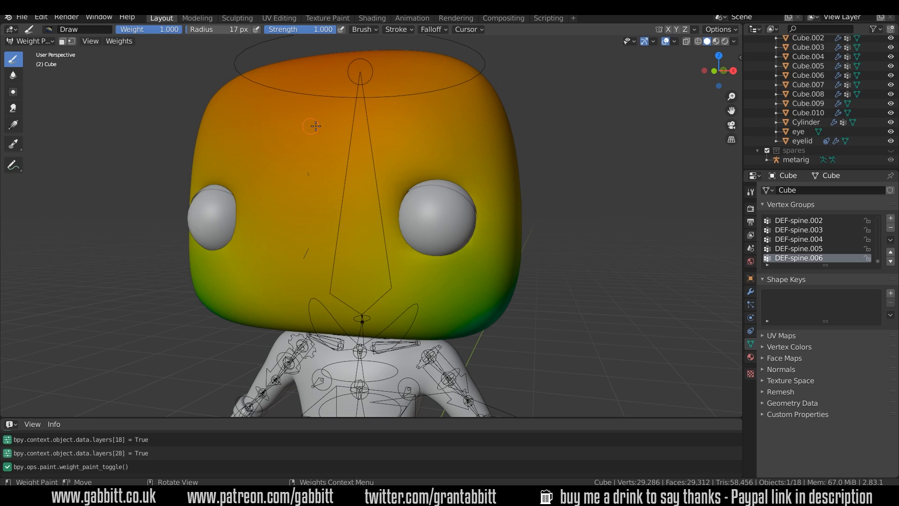
pyautogui.moveTo(540, 296)
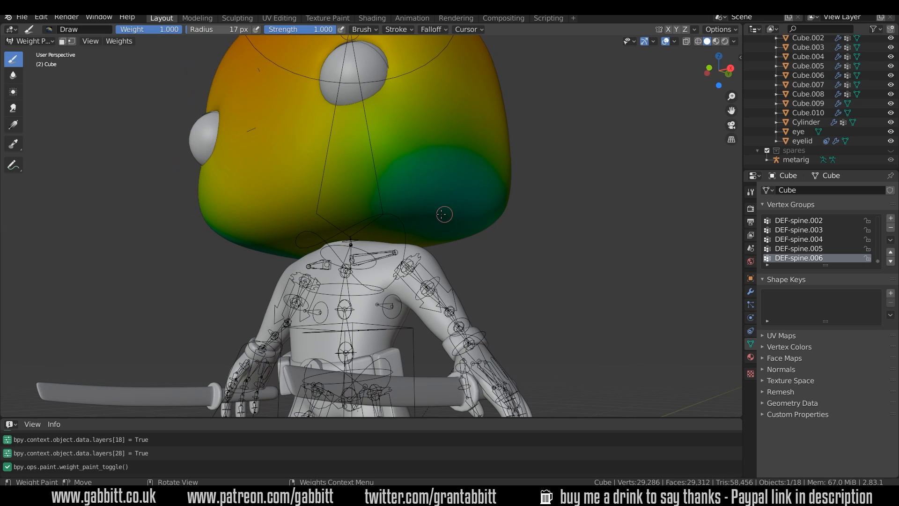
pyautogui.moveTo(449, 215)
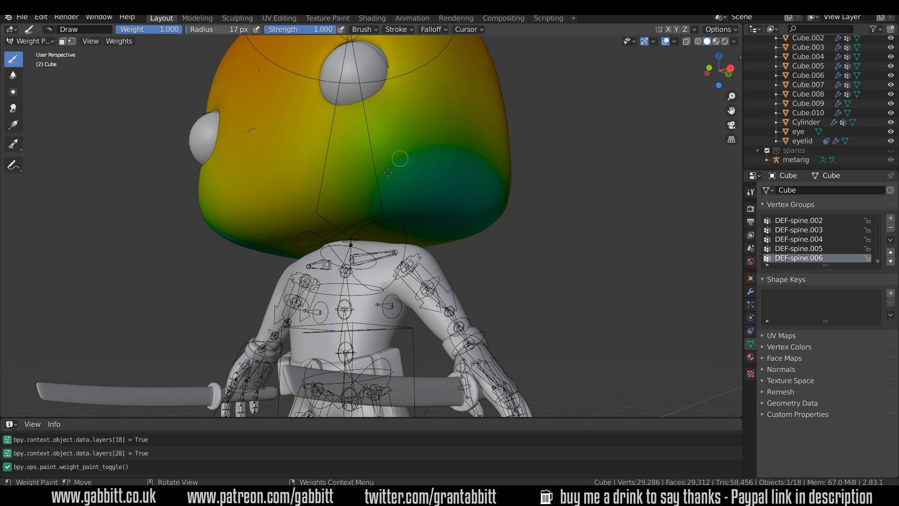
pyautogui.moveTo(379, 173)
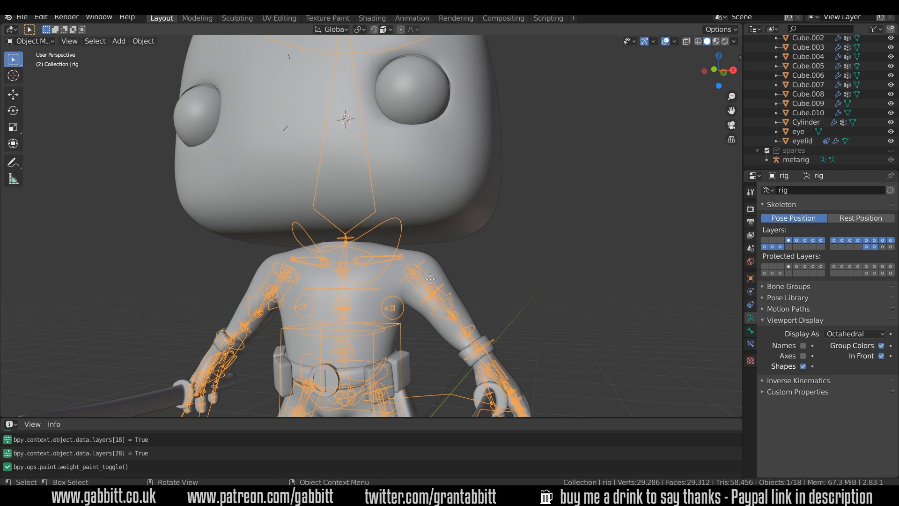
# Step: Preview the DEF-shoulder.L vertex group's mostly blue weights on the head
pyautogui.click(27, 42)
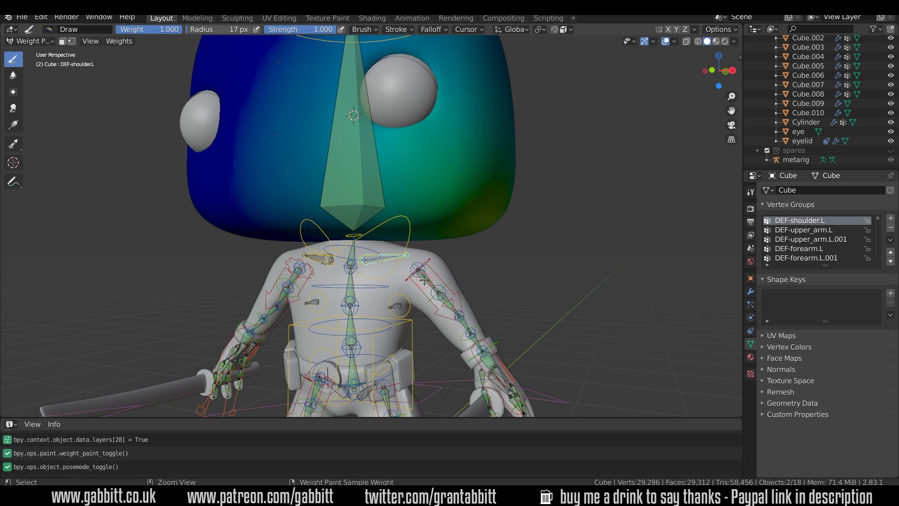
# Step: Step through DEF-upper_arm.L, DEF-shoulder.R and other groups until DEF-spine.006 shows strong head weights
pyautogui.click(804, 229)
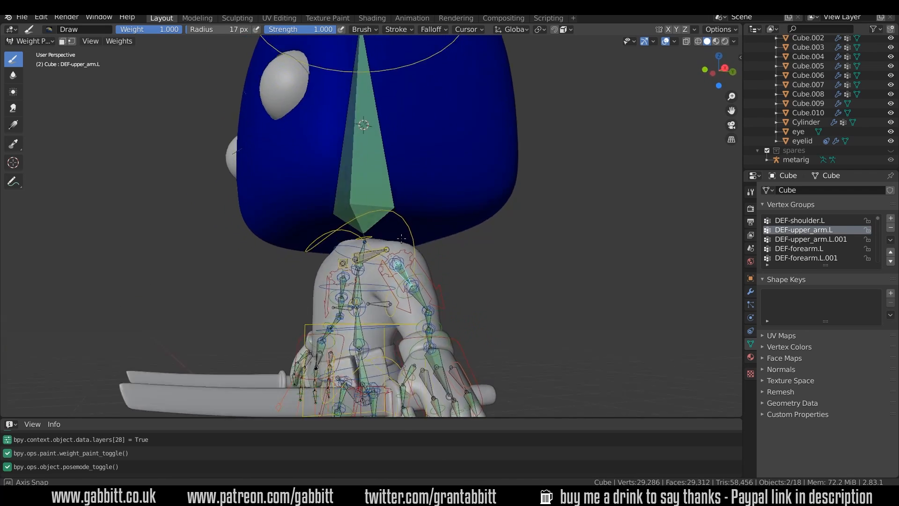
pyautogui.click(803, 220)
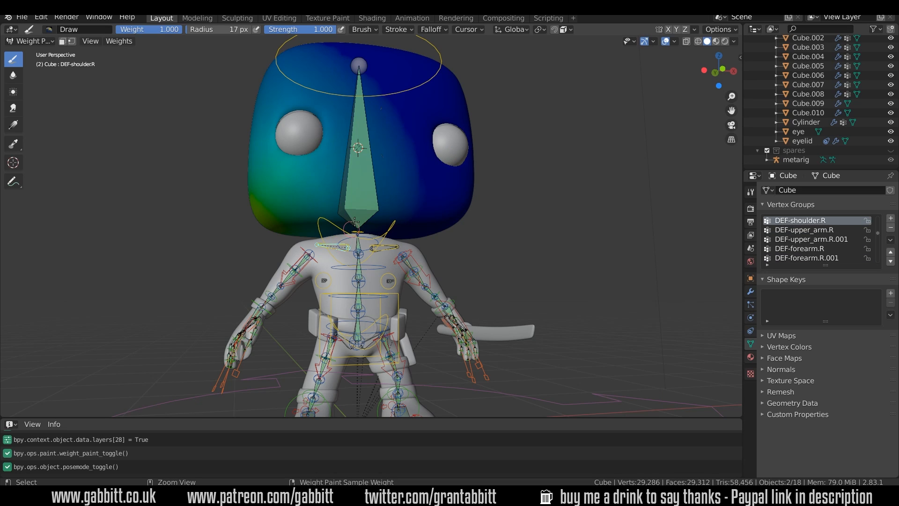
pyautogui.click(798, 257)
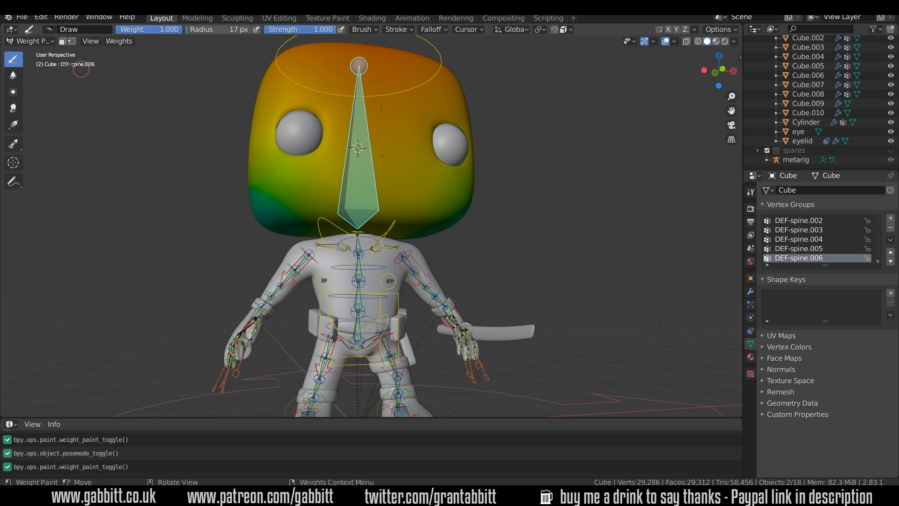
pyautogui.click(27, 41)
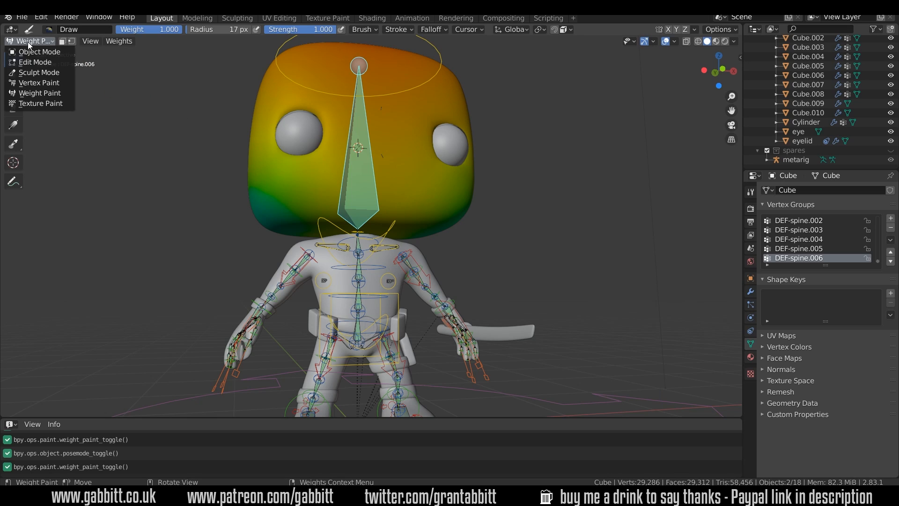
pyautogui.click(40, 51)
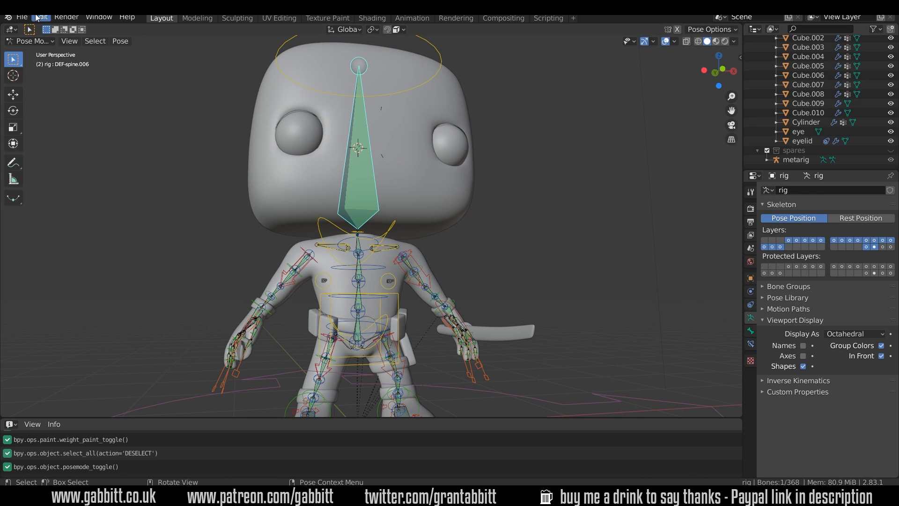
pyautogui.click(39, 16)
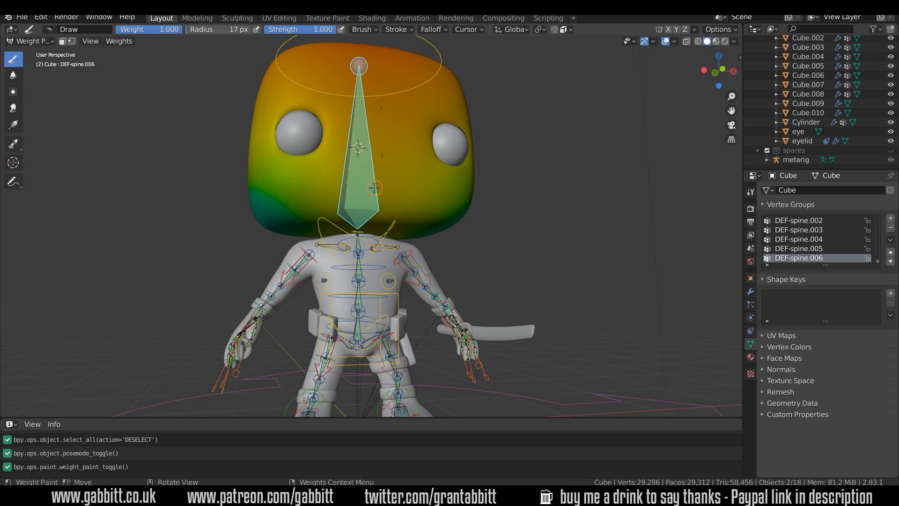
pyautogui.moveTo(440, 170)
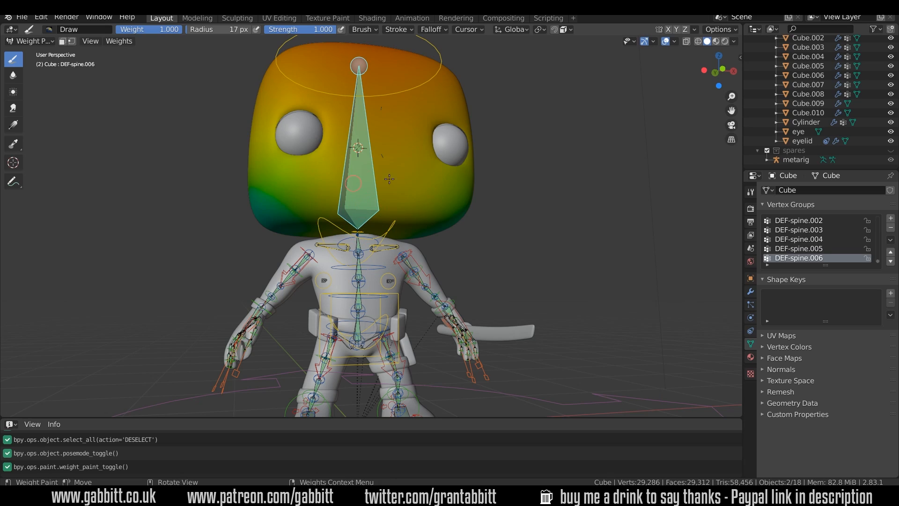
pyautogui.moveTo(105, 114)
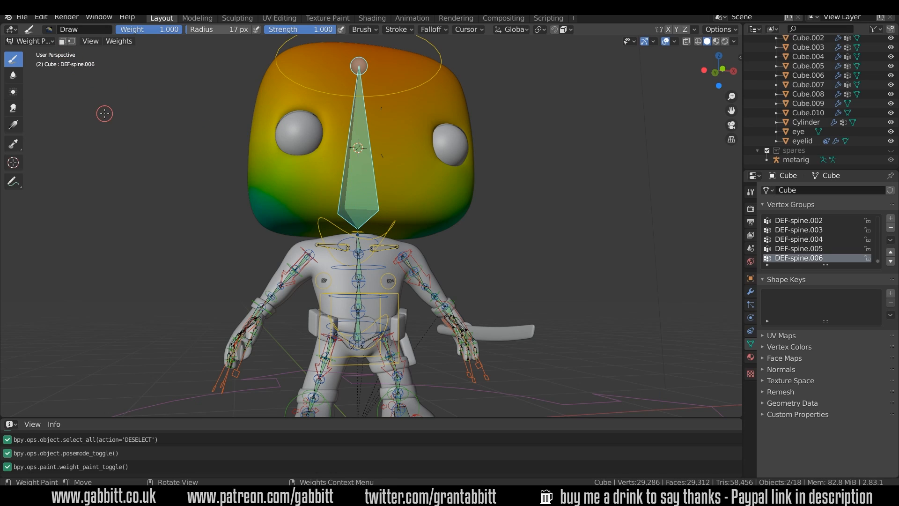
# Step: Enable X-axis symmetry and paint the head at weight 1.0 with a 216 px brush
pyautogui.click(750, 192)
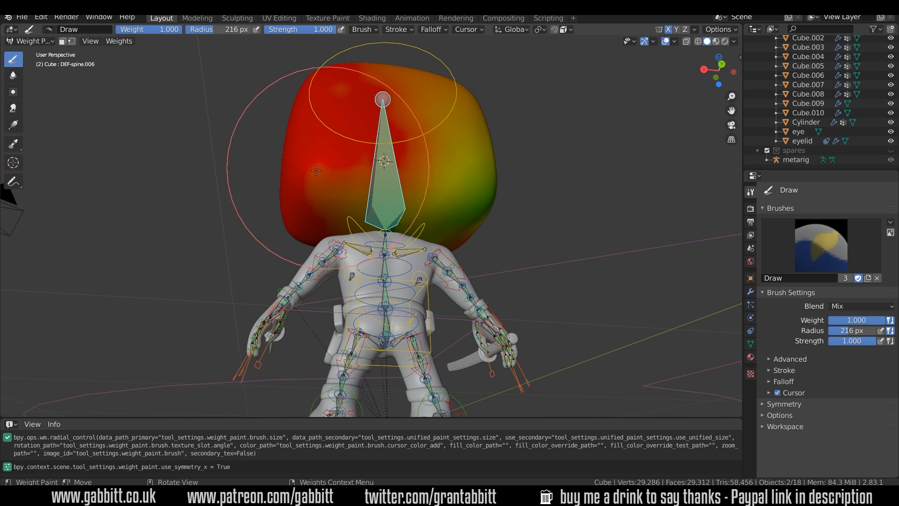
# Step: From front view, paint weight 1.0 over the entire head for DEF-spine.006
pyautogui.moveTo(315, 170); pyautogui.dragTo(479, 101)
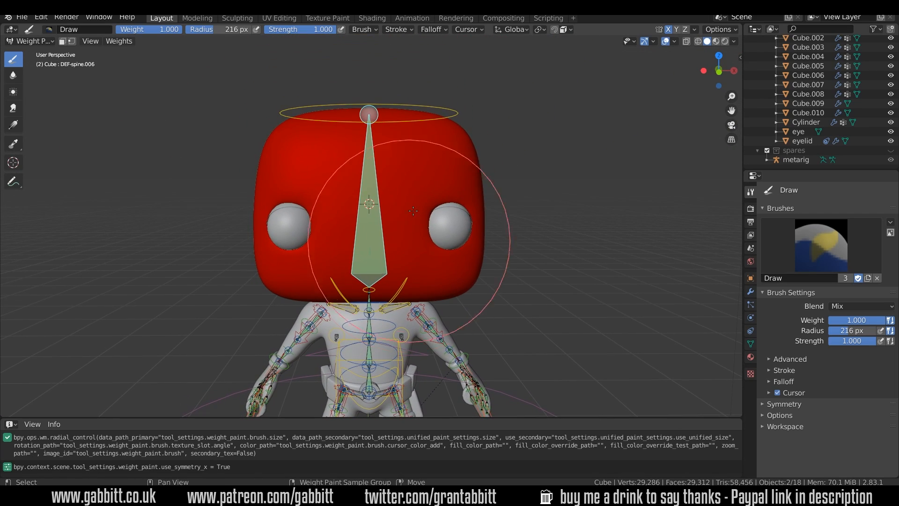
pyautogui.moveTo(448, 108)
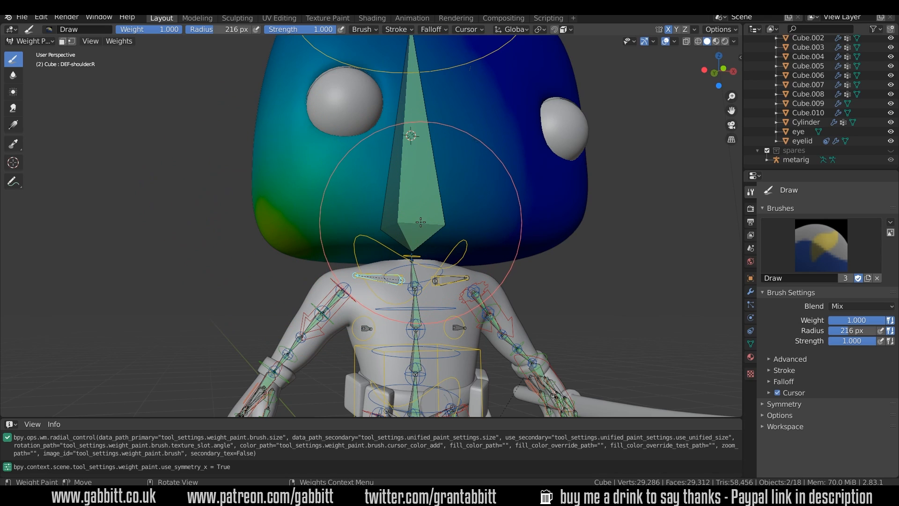
pyautogui.moveTo(425, 175)
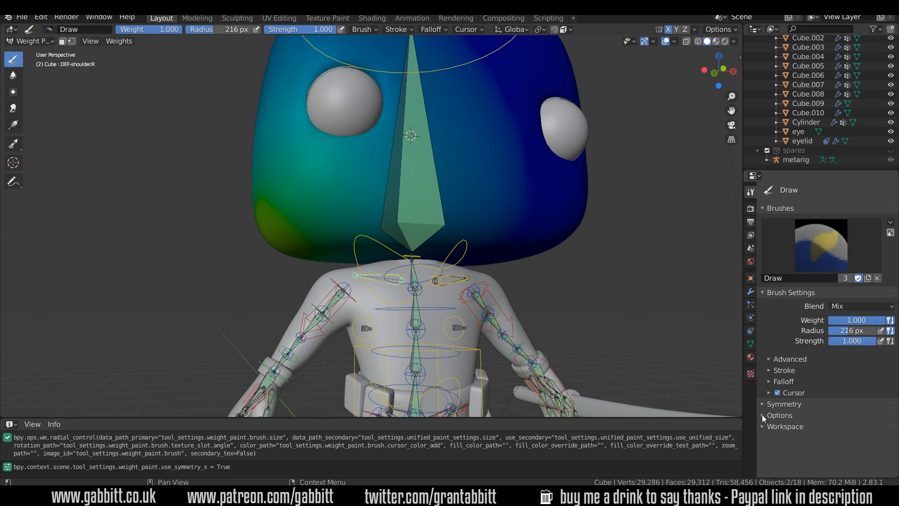
# Step: Tick Auto Normalize under Options and repaint the head to remove DEF-shoulder.R weight
pyautogui.click(719, 29)
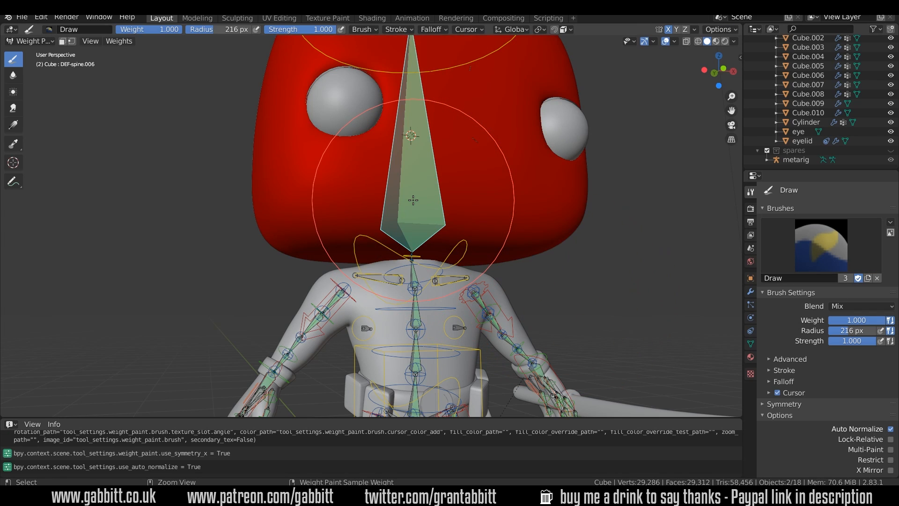
pyautogui.moveTo(310, 230)
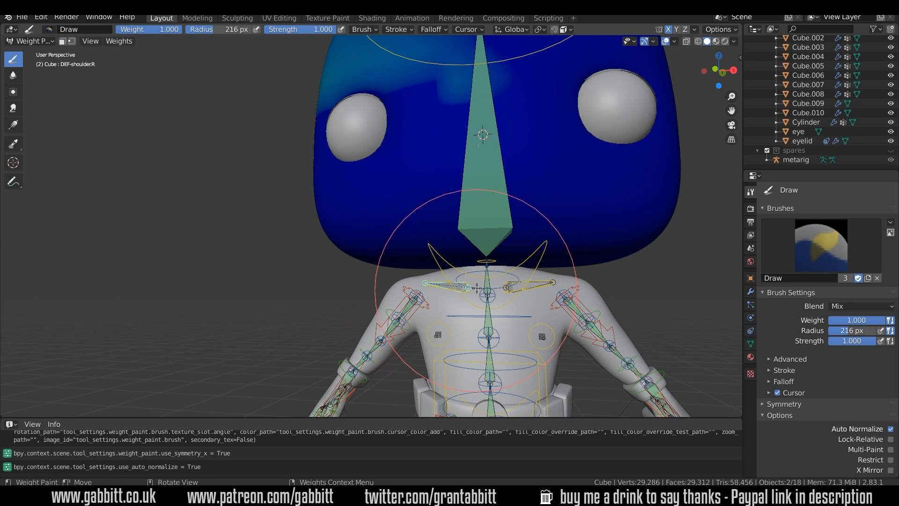
pyautogui.moveTo(126, 58)
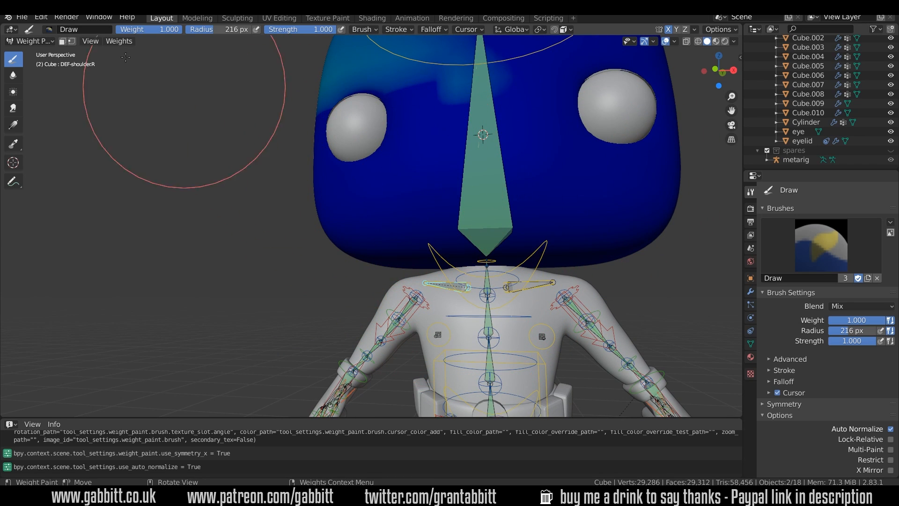
pyautogui.moveTo(168, 32)
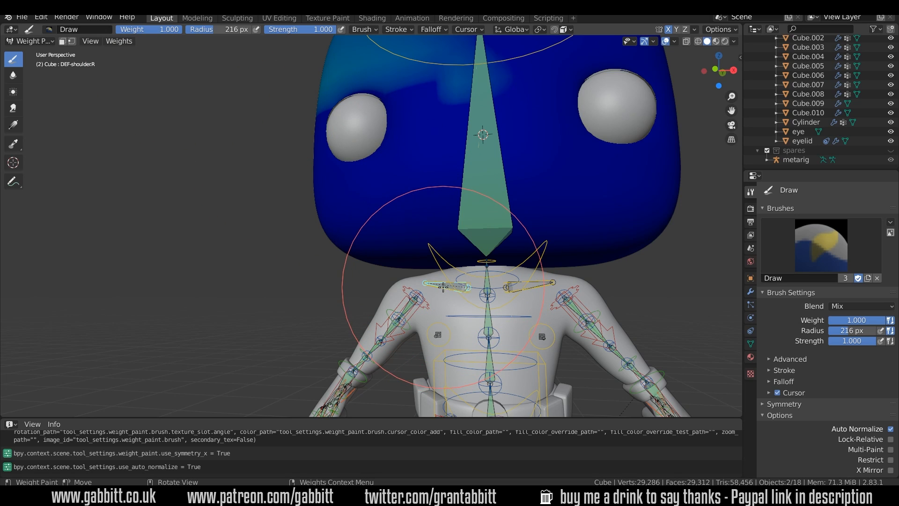
pyautogui.moveTo(352, 216)
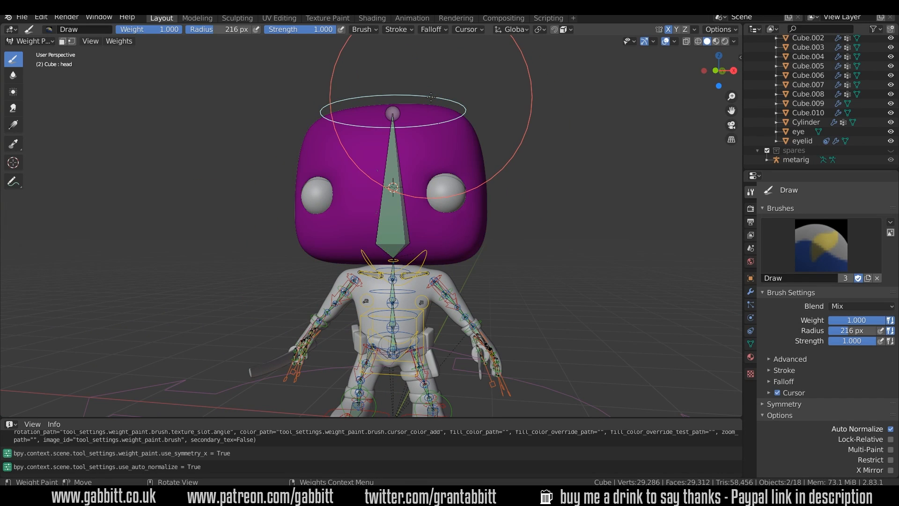
pyautogui.moveTo(451, 107)
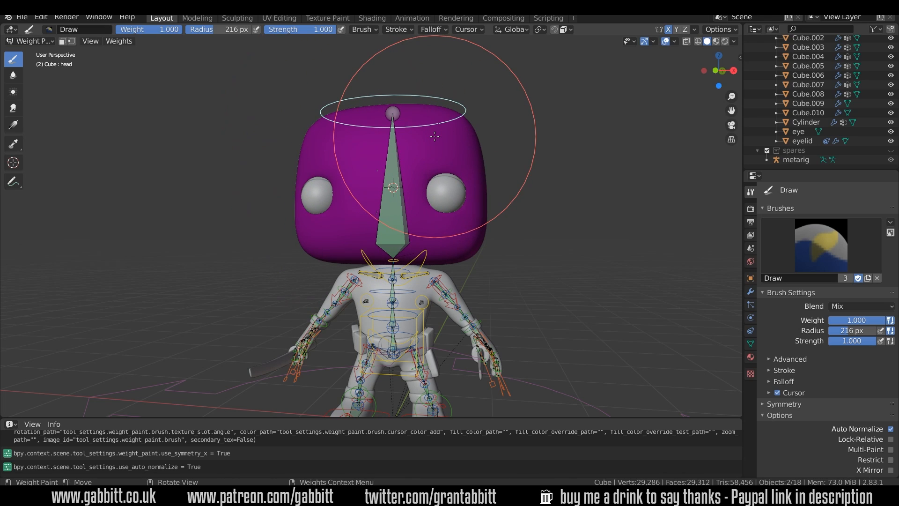
pyautogui.moveTo(487, 129)
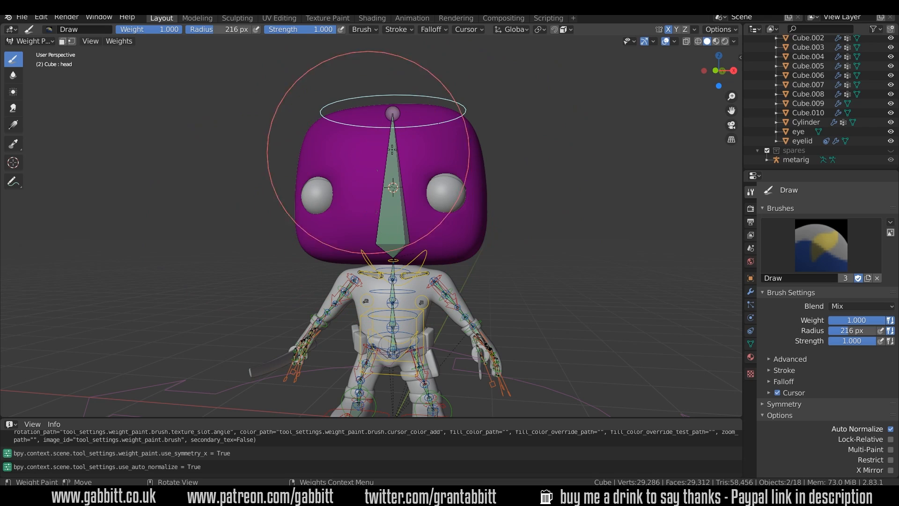
pyautogui.click(26, 41)
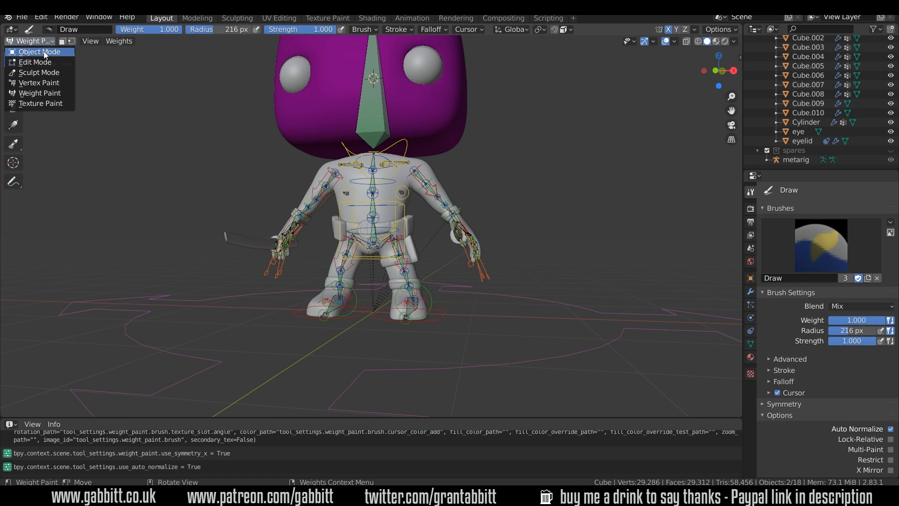
# Step: Pose hand_ik.L outward to test the rig, then clear the Cube.008 pouch's parent
pyautogui.click(39, 51)
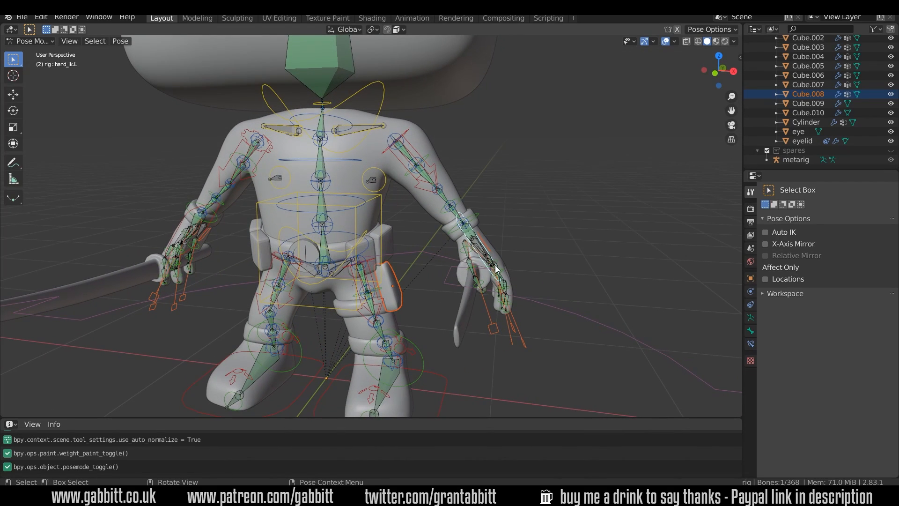
pyautogui.moveTo(491, 261); pyautogui.dragTo(531, 229)
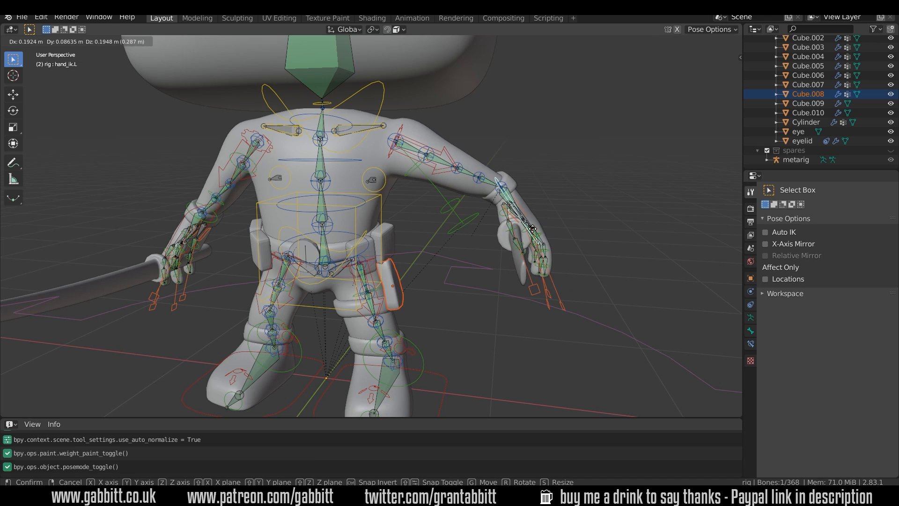
pyautogui.click(462, 243)
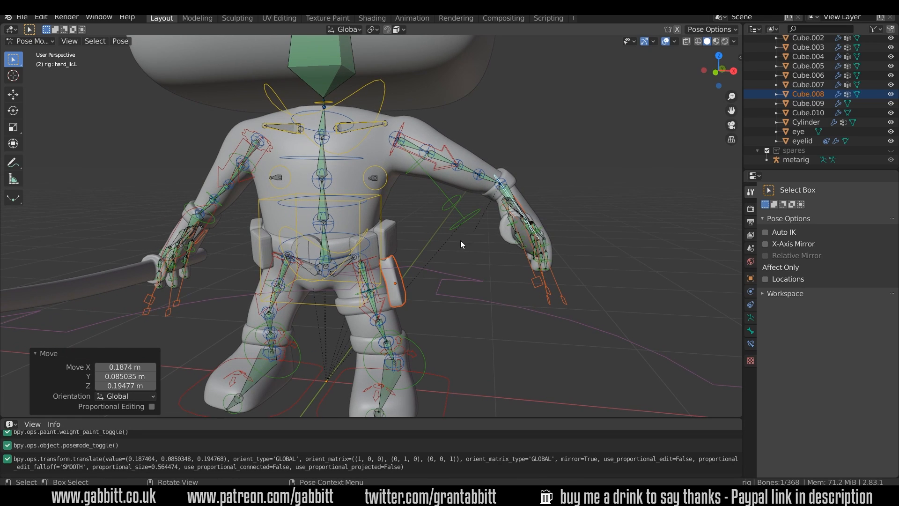
pyautogui.moveTo(540, 248)
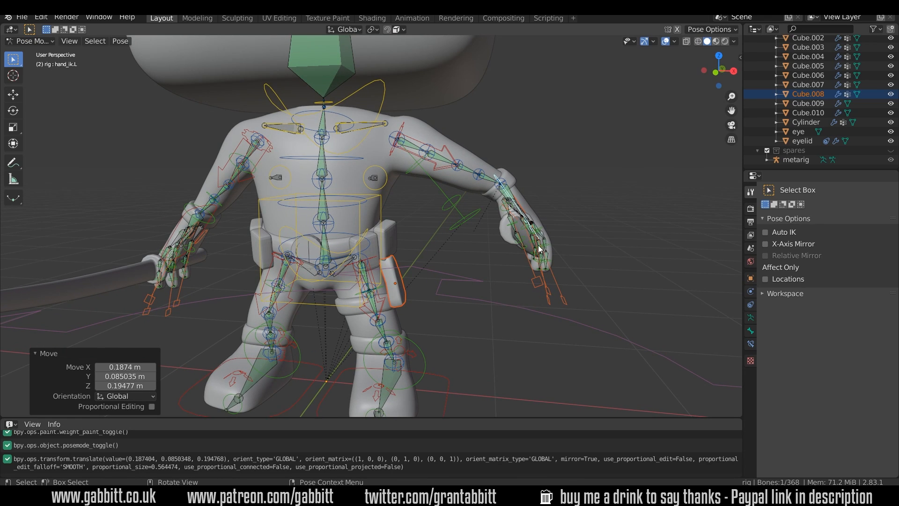
pyautogui.moveTo(412, 300)
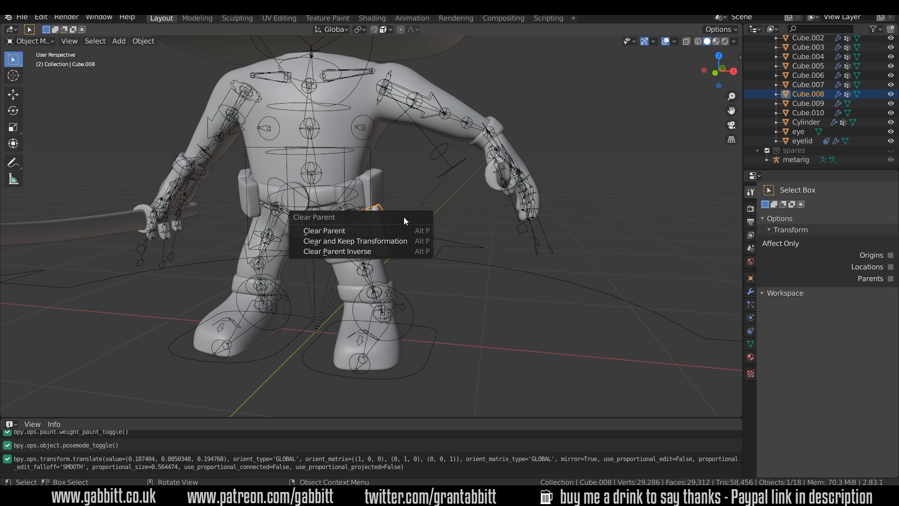
pyautogui.moveTo(361, 230)
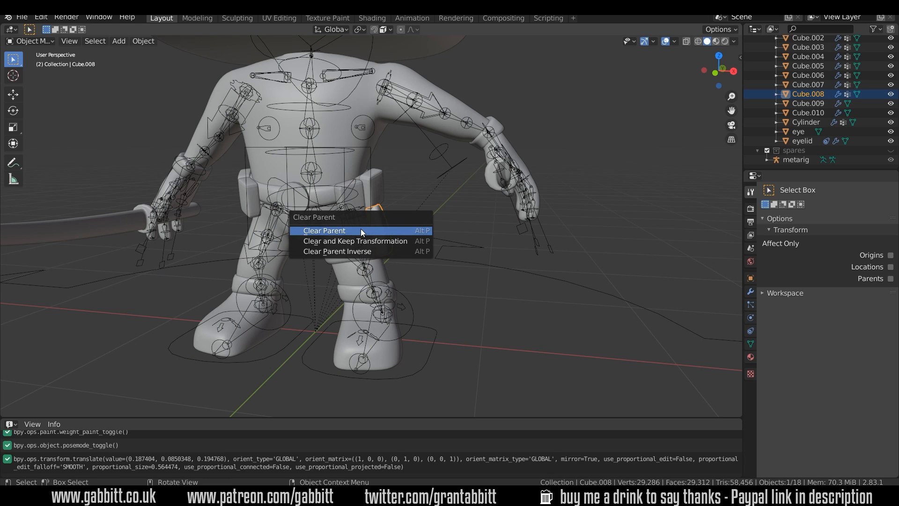
pyautogui.click(328, 230)
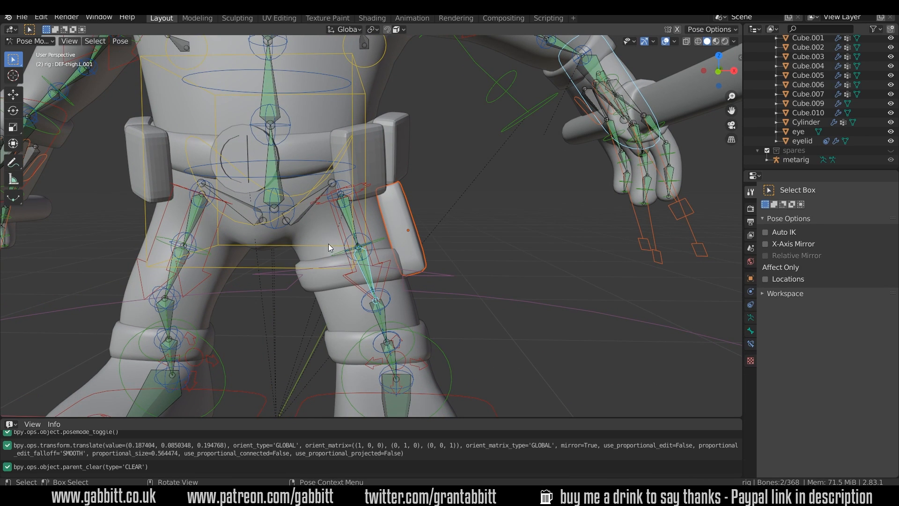
# Step: Bone-parent the Cube.008 thigh pouch to DEF-thigh.L after clearing its old parent
pyautogui.click(348, 225)
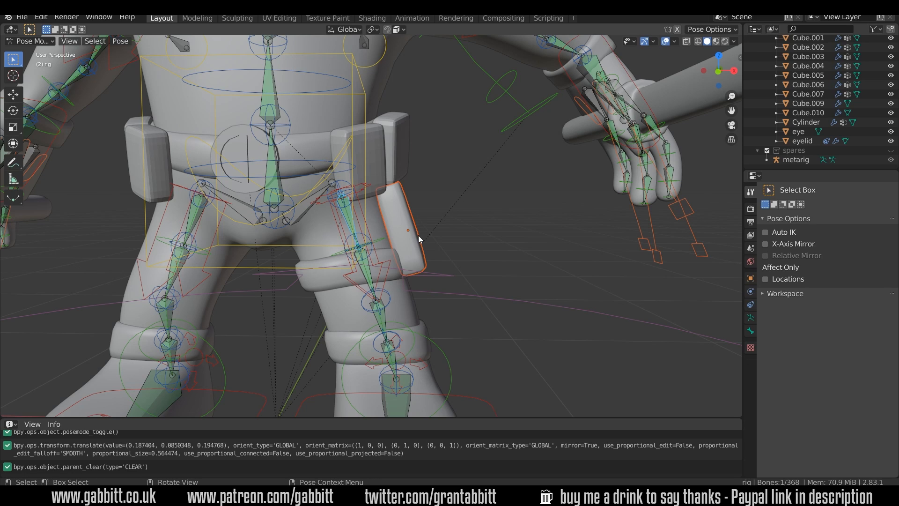
pyautogui.moveTo(327, 223)
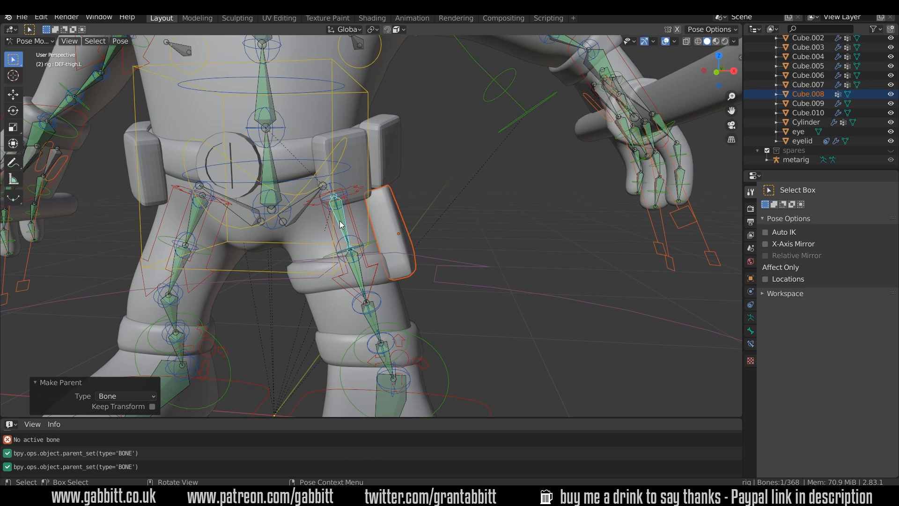
pyautogui.moveTo(355, 246)
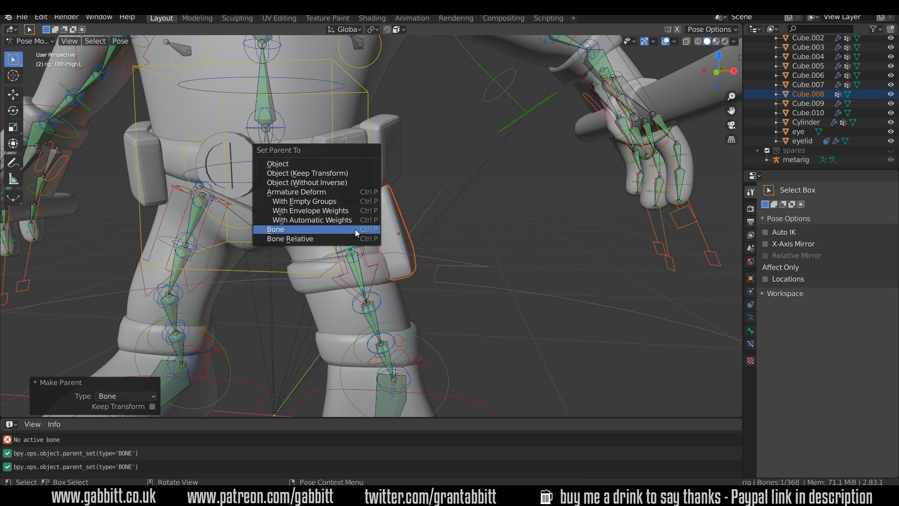
pyautogui.click(276, 230)
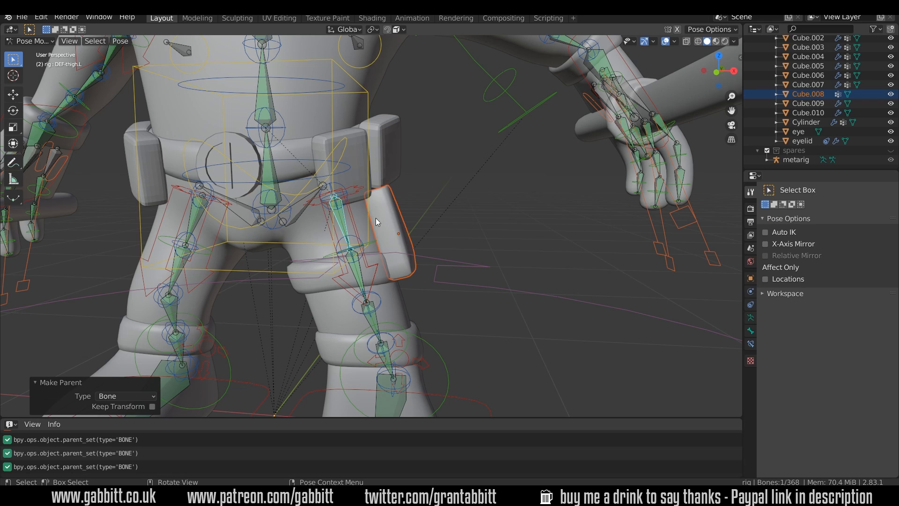
# Step: Move the foot_ik.L control to check the Cube.008 pouch follows the leg
pyautogui.moveTo(376, 222); pyautogui.dragTo(459, 200)
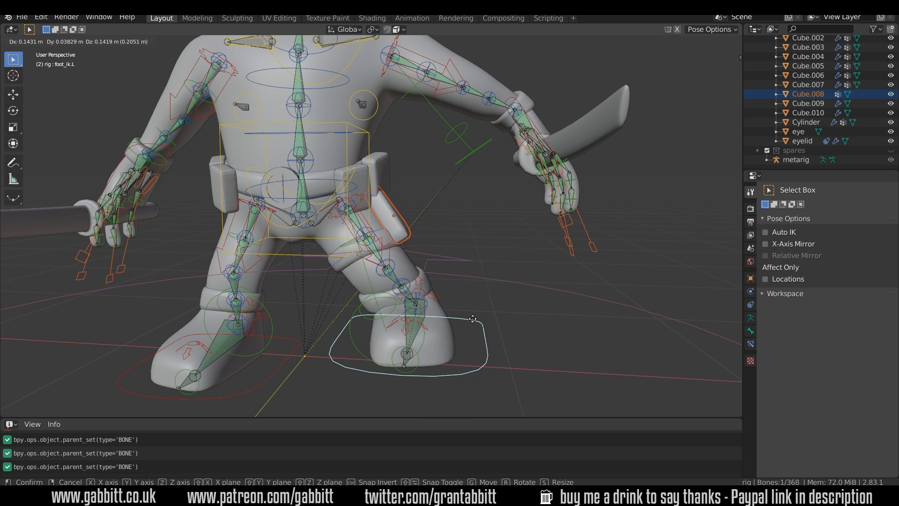
pyautogui.click(472, 318)
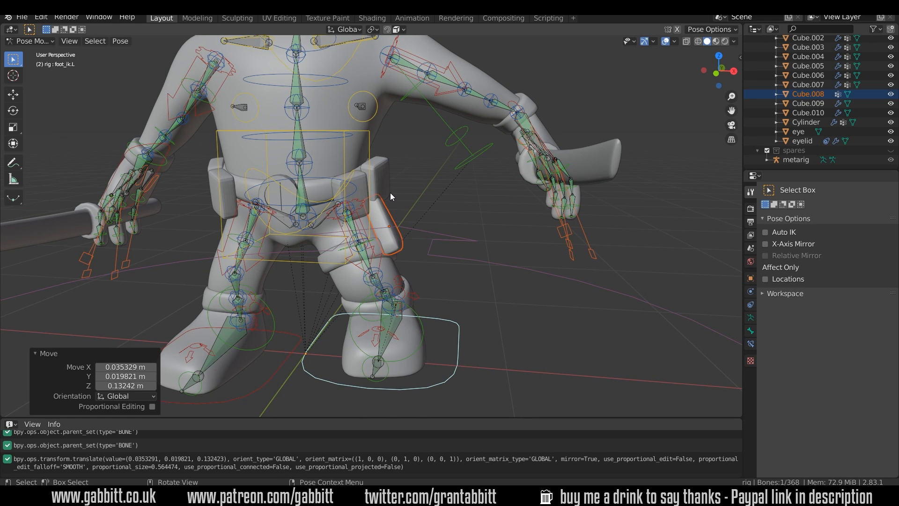
pyautogui.moveTo(386, 180)
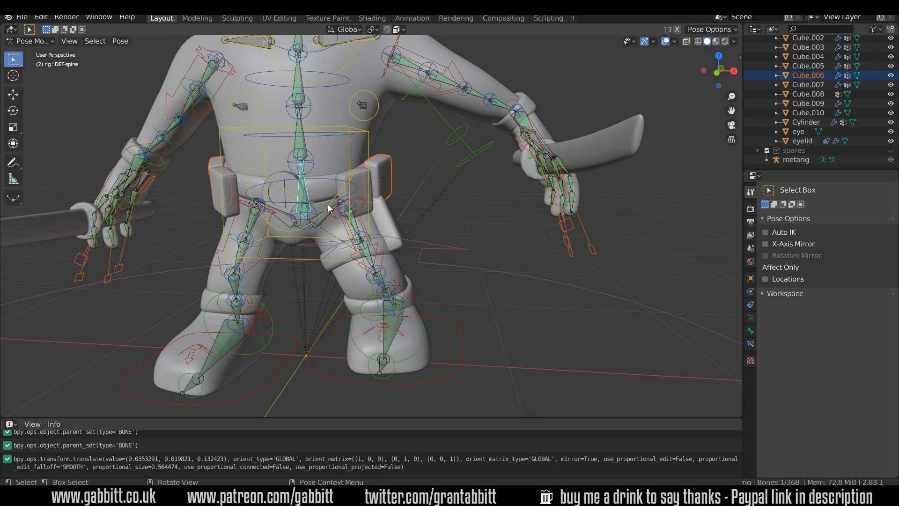
pyautogui.moveTo(301, 193)
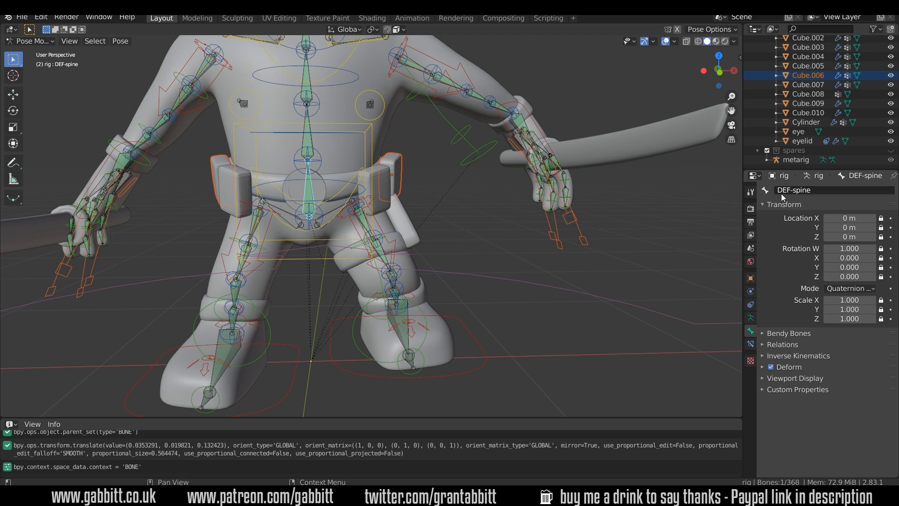
pyautogui.moveTo(401, 176)
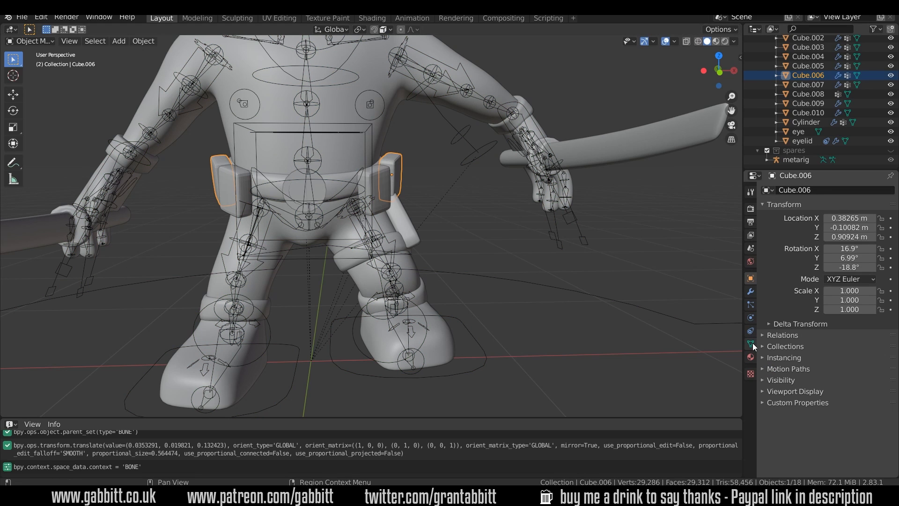
# Step: Show the Cube.006 pouches' vertex groups in Object Data Properties
pyautogui.click(751, 343)
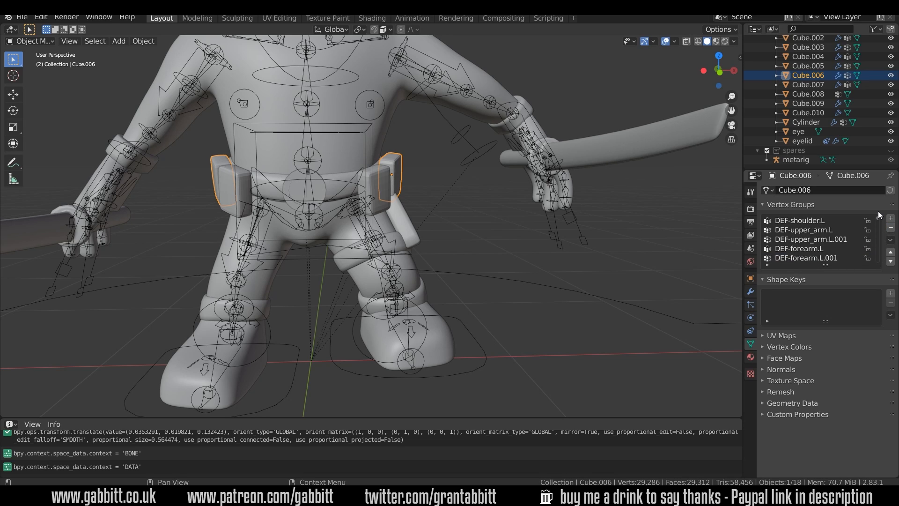
# Step: Delete the extra vertex groups on Cube.006, leaving only DEF-spine
pyautogui.click(805, 220)
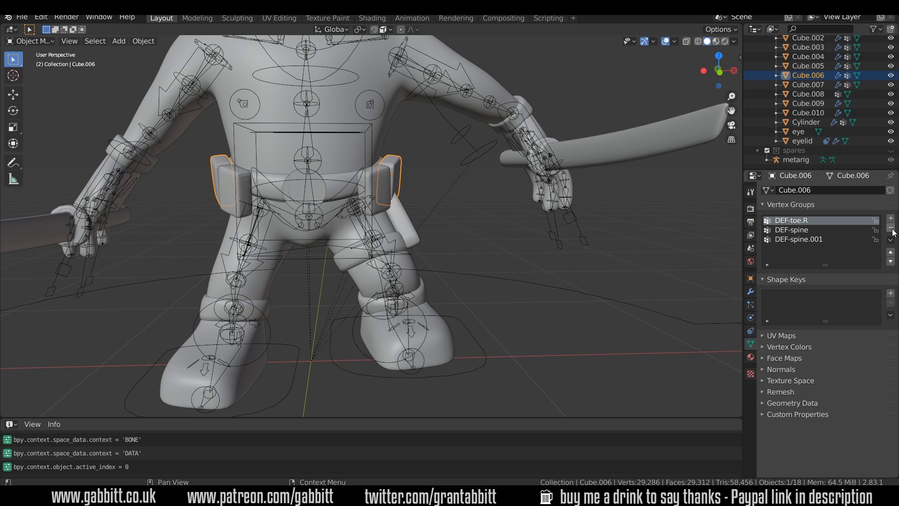
pyautogui.click(890, 228)
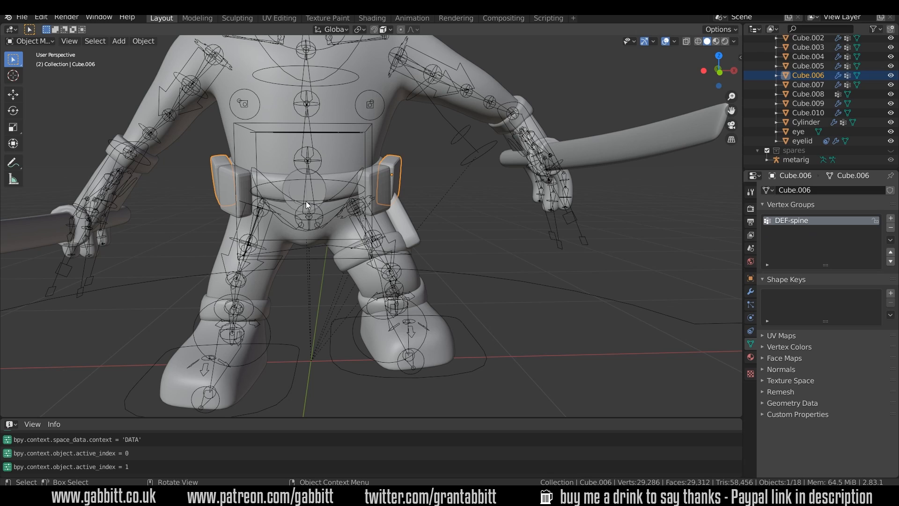
pyautogui.moveTo(538, 129)
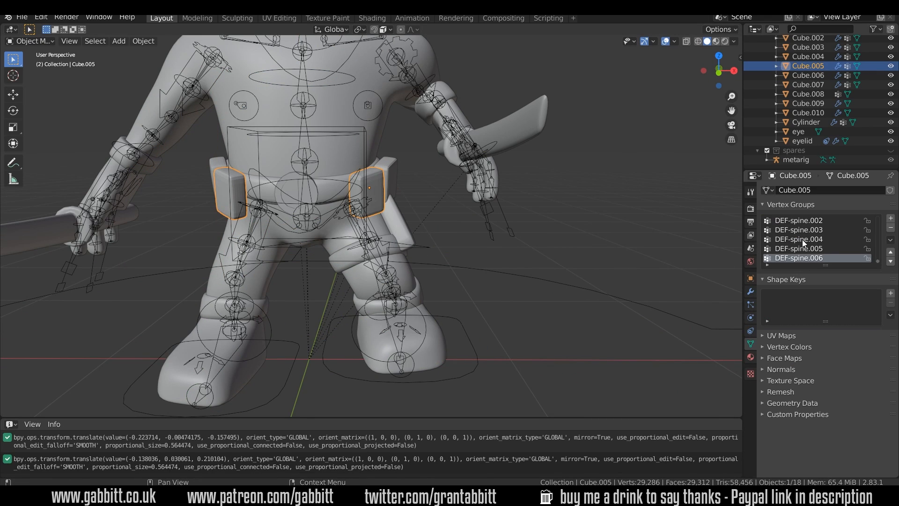
pyautogui.moveTo(804, 242)
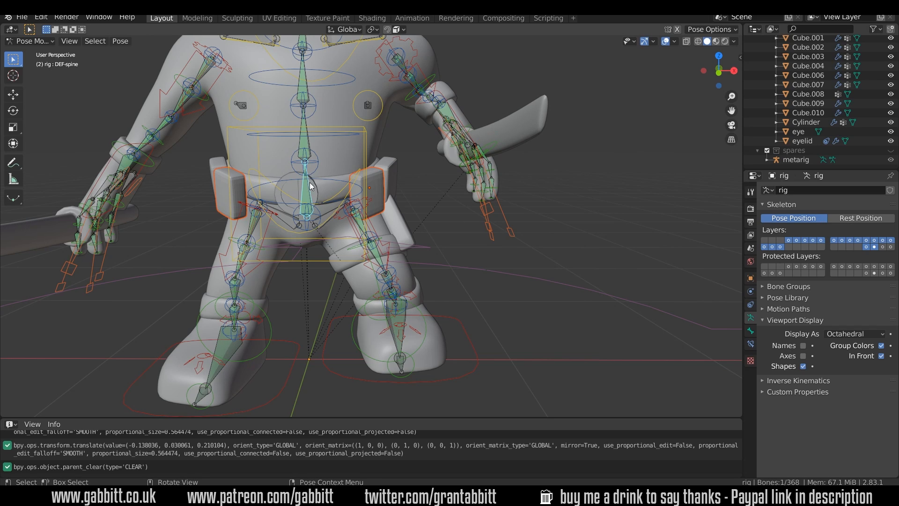
pyautogui.moveTo(410, 201)
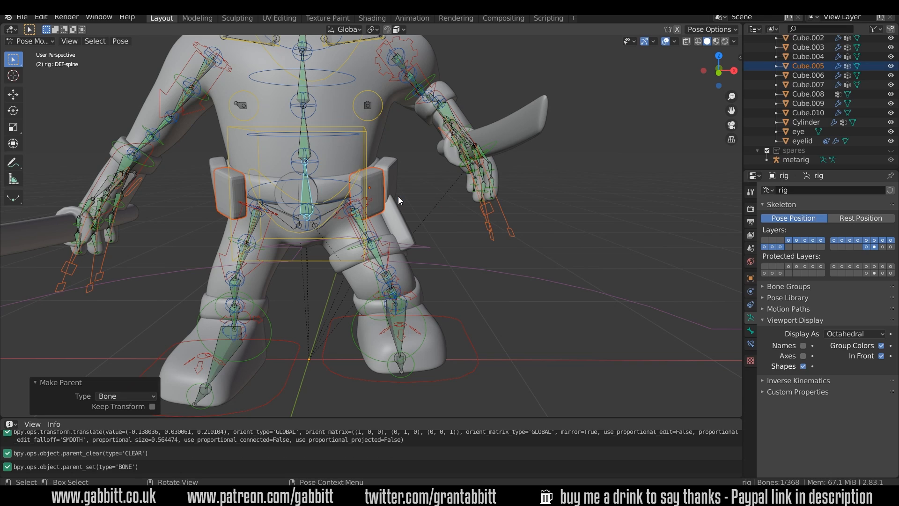
# Step: Bone-parent Cube.005 to DEF-spine and select hand_ik.L to test it
pyautogui.click(461, 120)
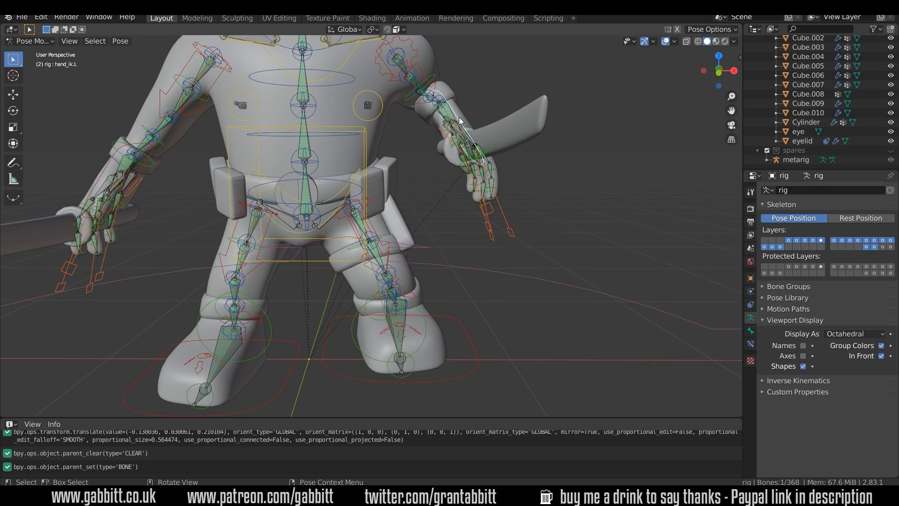